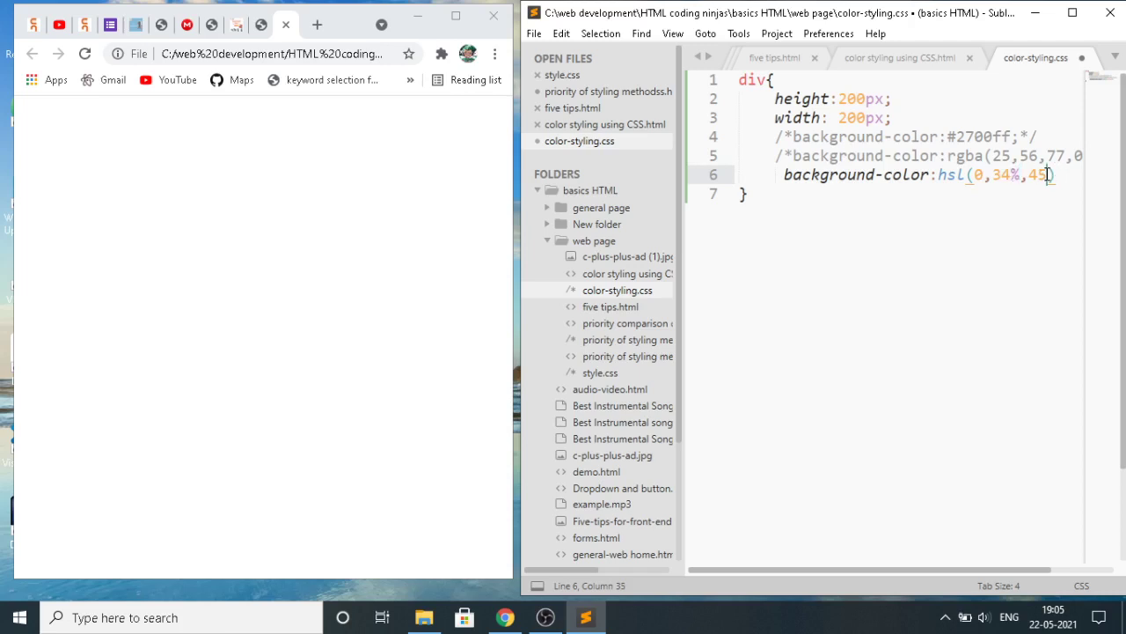
Finish the background-color as hsl(0,34%,45%), save the stylesheet and reload the page.
type("%")
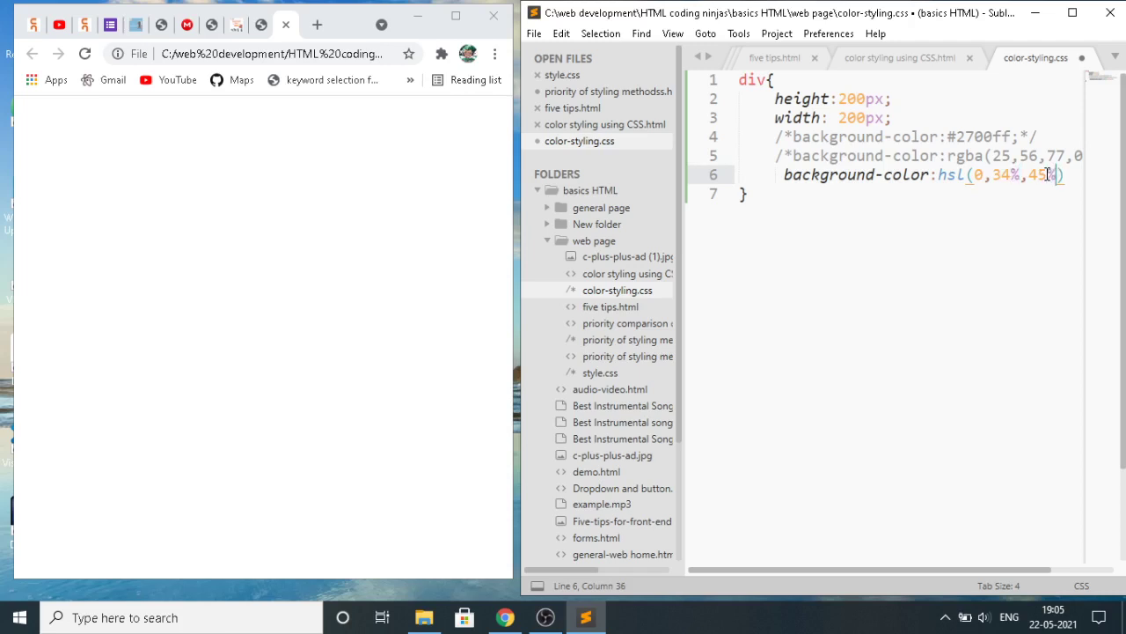
key("ctrl+s")
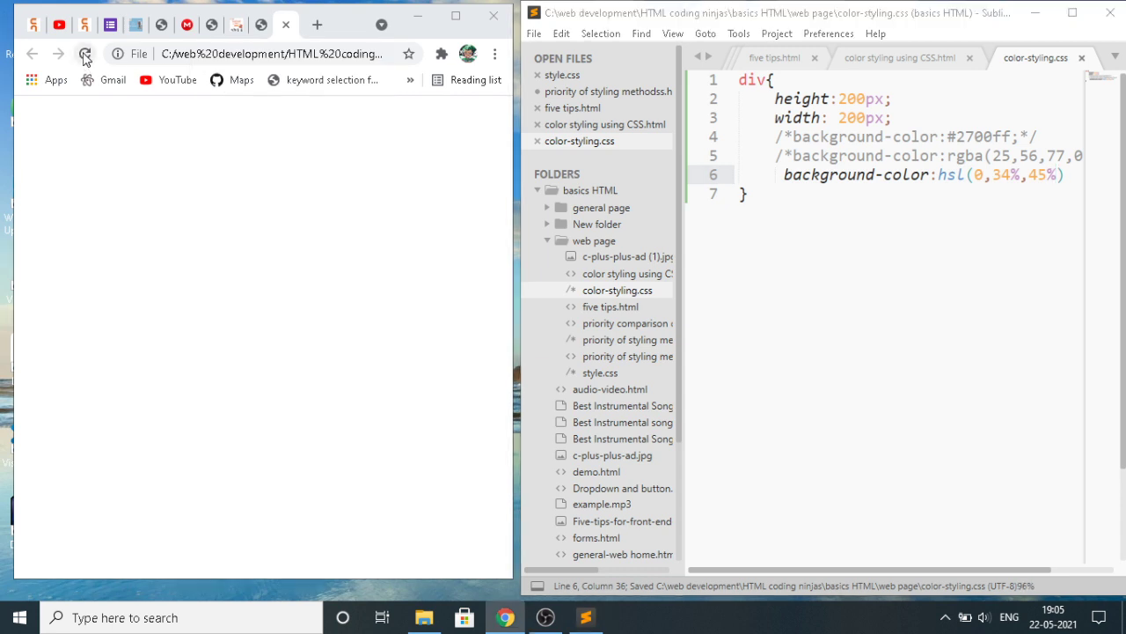
left_click(85, 51)
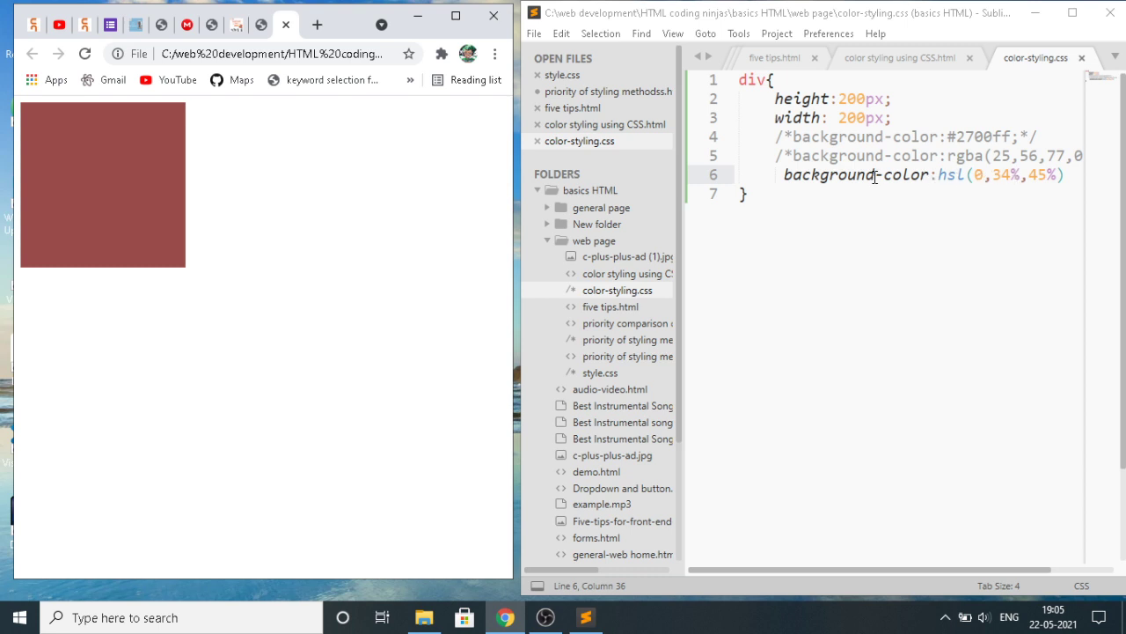
mouse_move(299, 211)
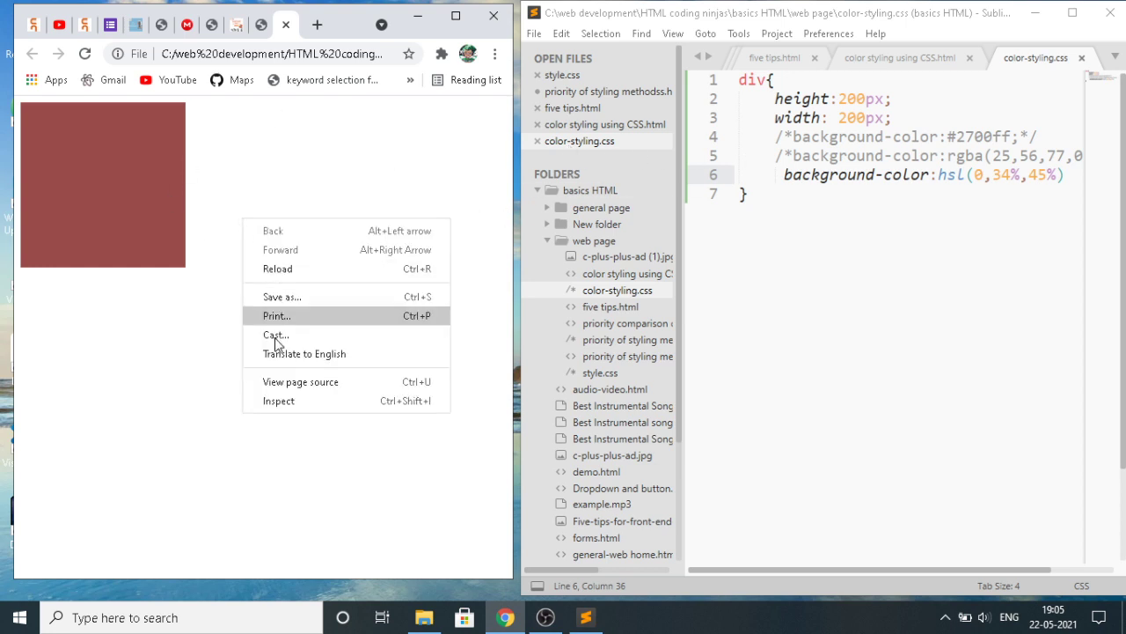
Bring up Chrome's developer tools on the page via Inspect.
left_click(290, 403)
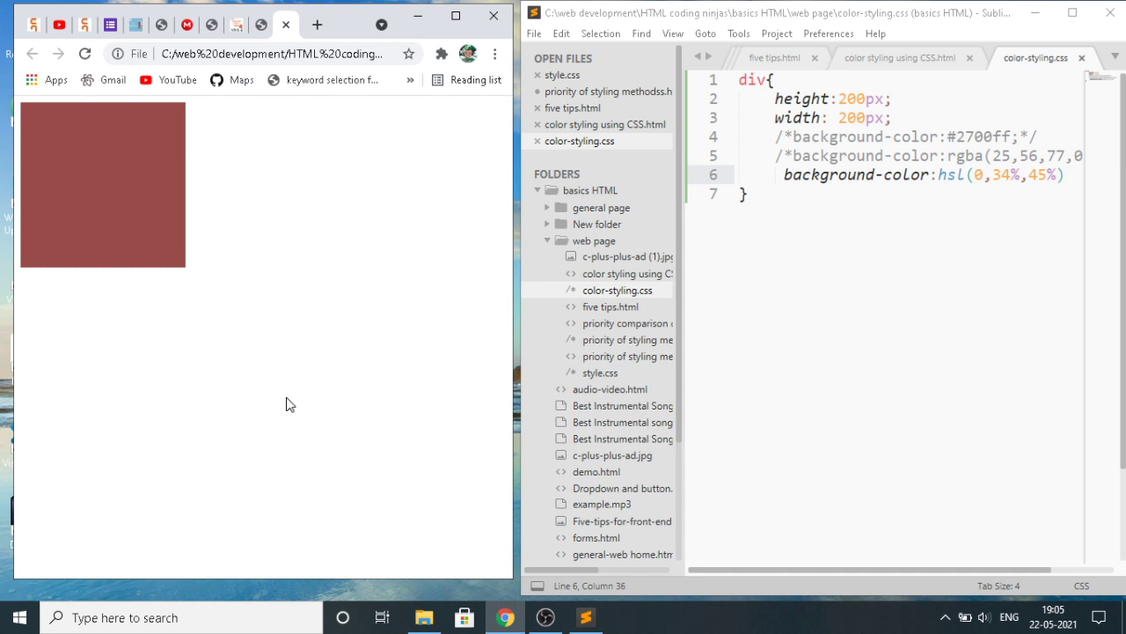
mouse_move(426, 115)
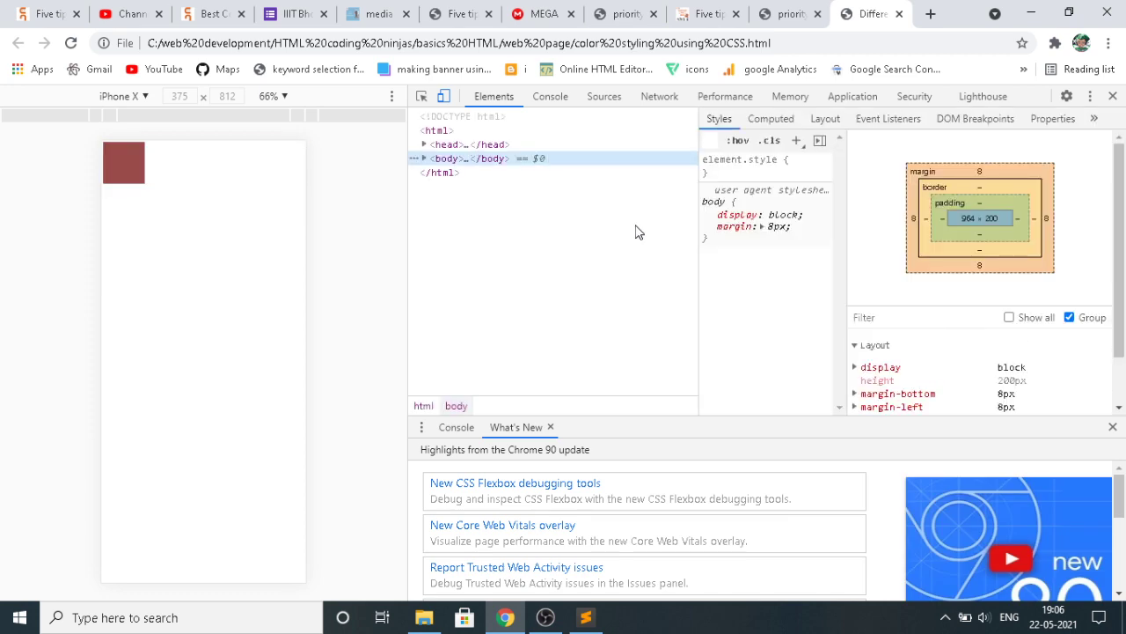
mouse_move(422, 97)
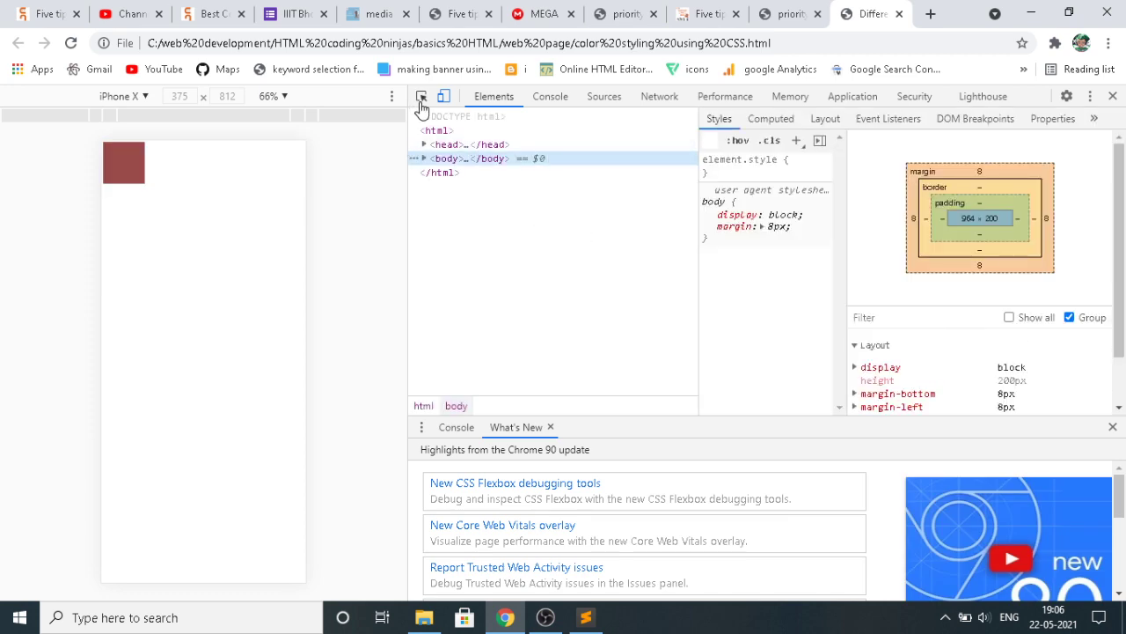
mouse_move(422, 97)
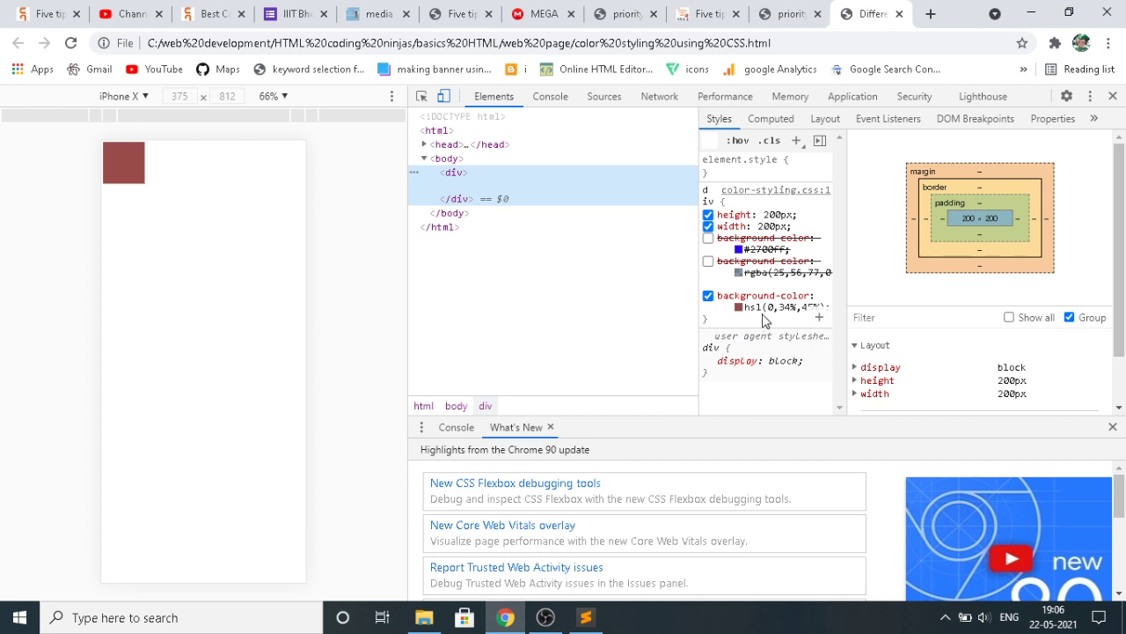
mouse_move(740, 310)
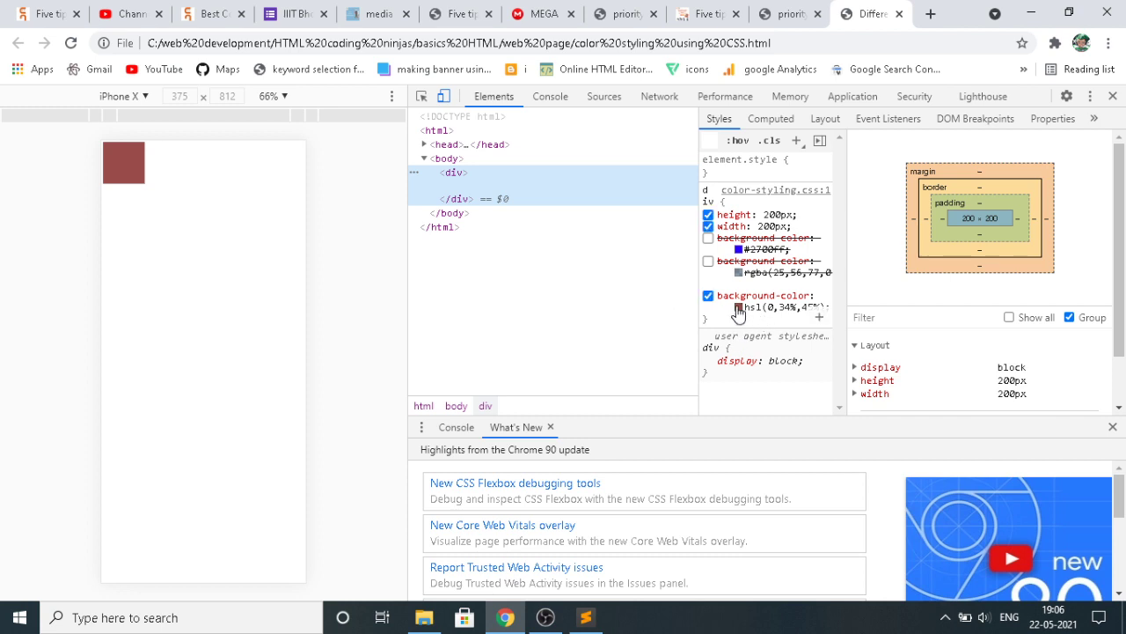
View the div's background colour as hex and HSL, then pick pure white hsl(0deg 0% 100%).
left_click(738, 306)
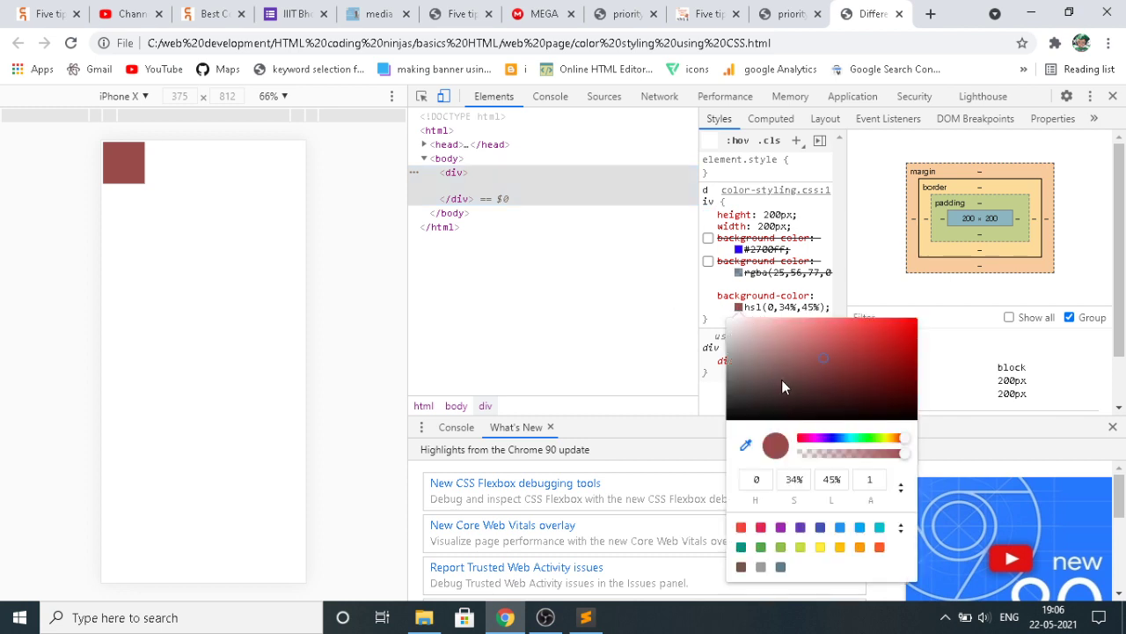
mouse_move(781, 514)
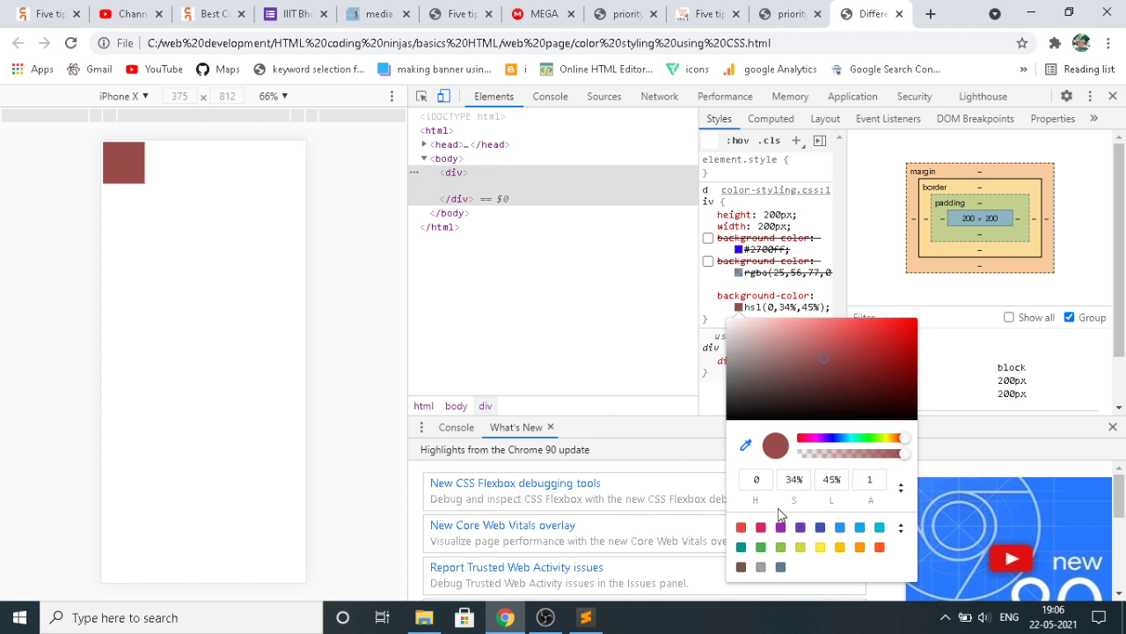
mouse_move(866, 509)
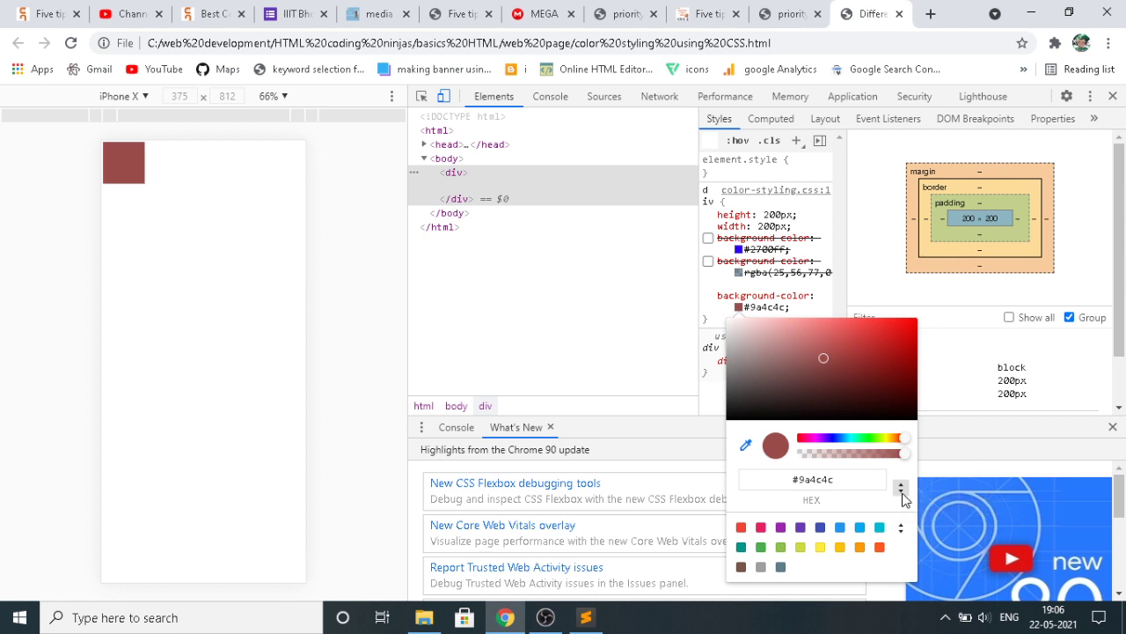
left_click(901, 496)
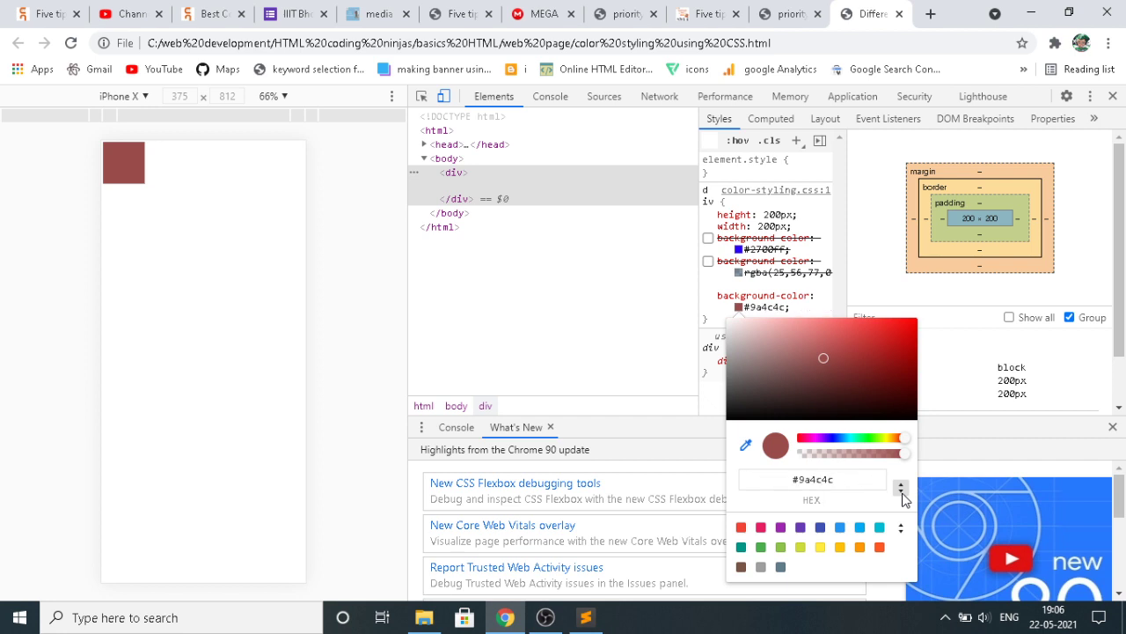
left_click(901, 486)
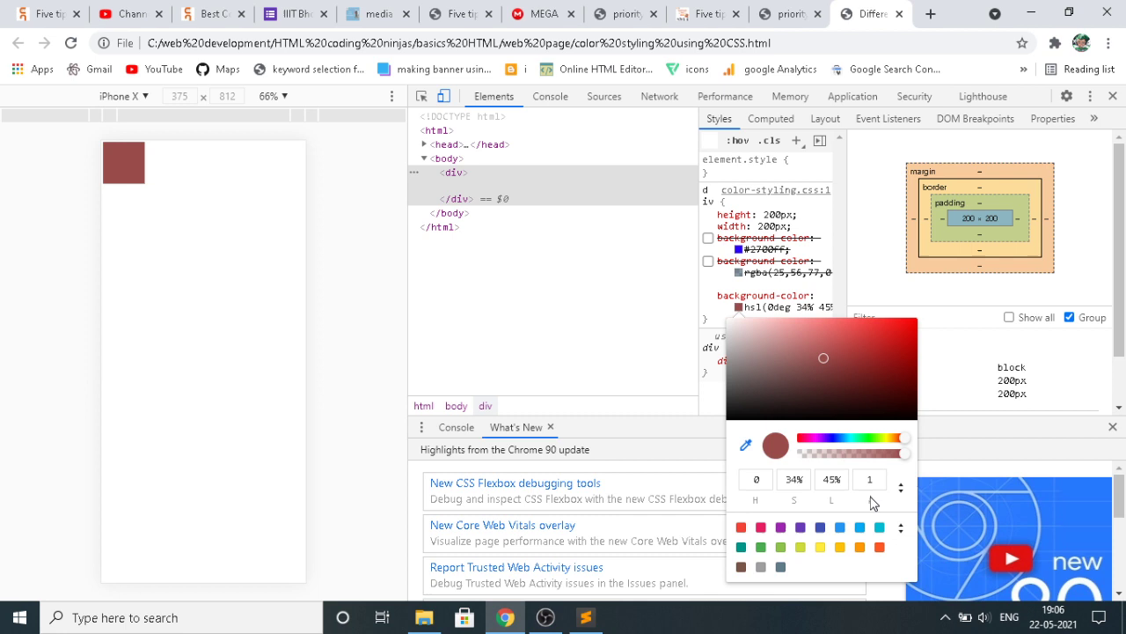
left_click(869, 479)
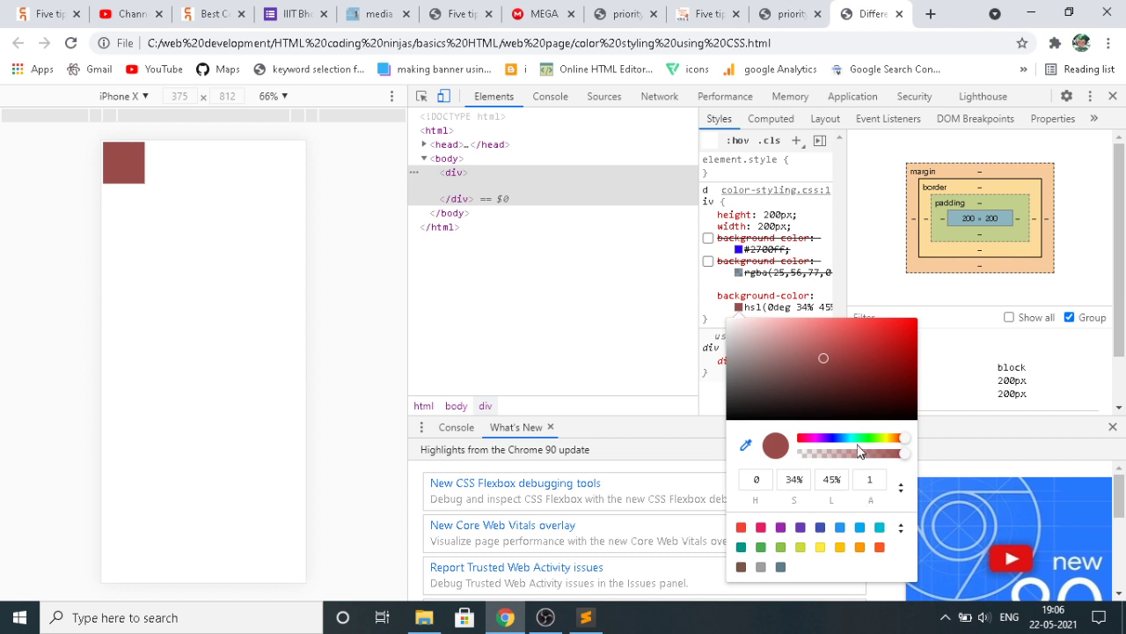
left_click(747, 443)
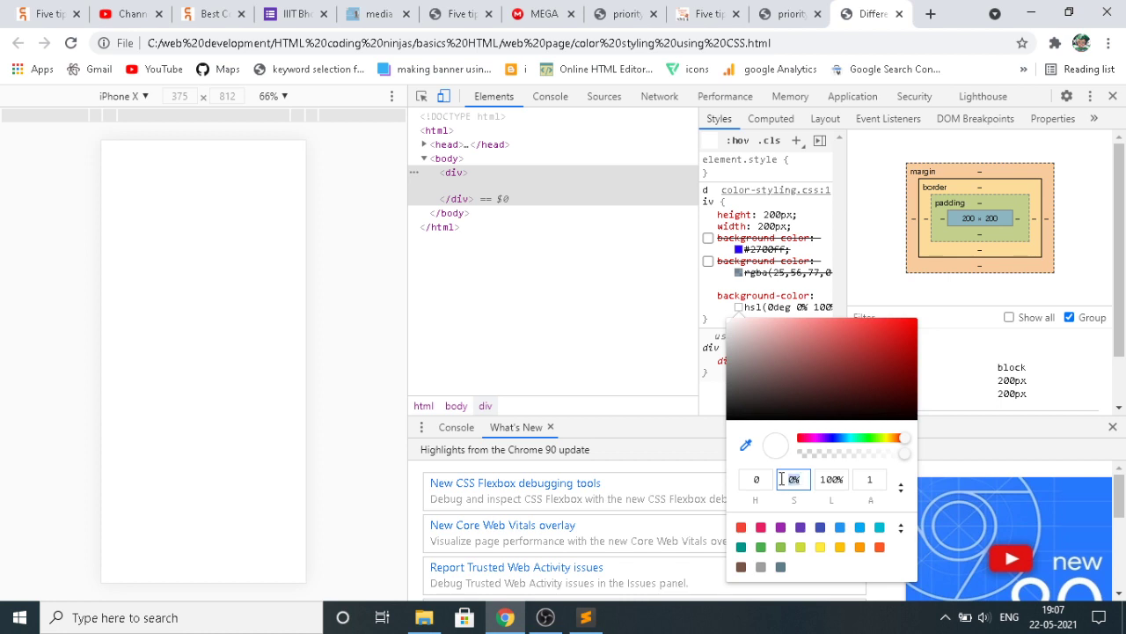
Enter 34% saturation and alpha 0.5 in the picker and apply the half-transparent colour.
type("34")
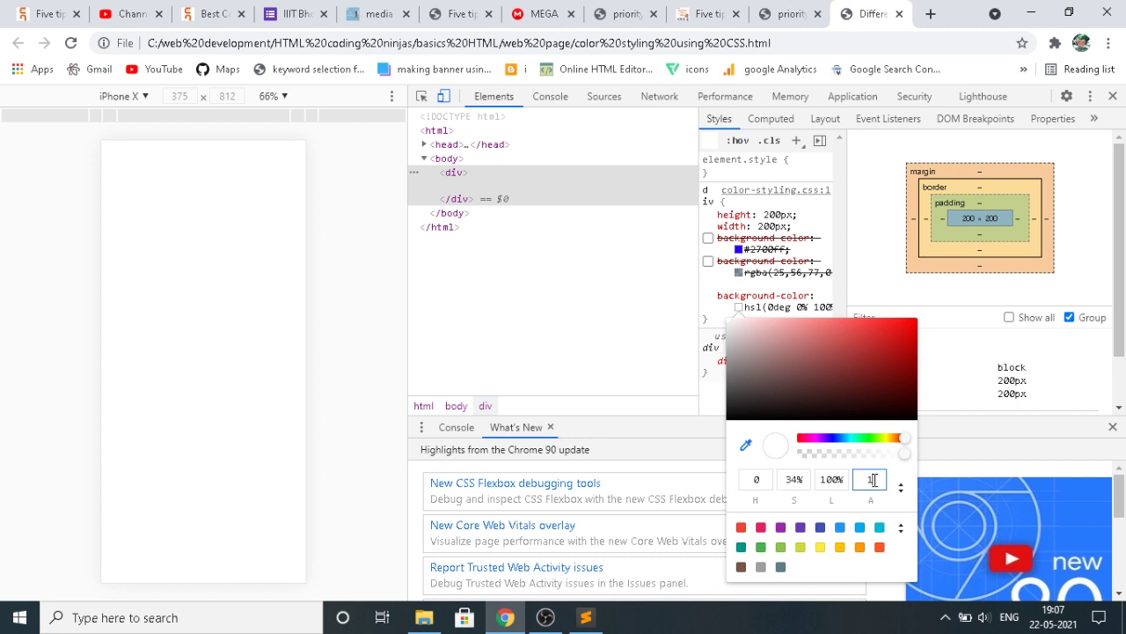
type("0.5")
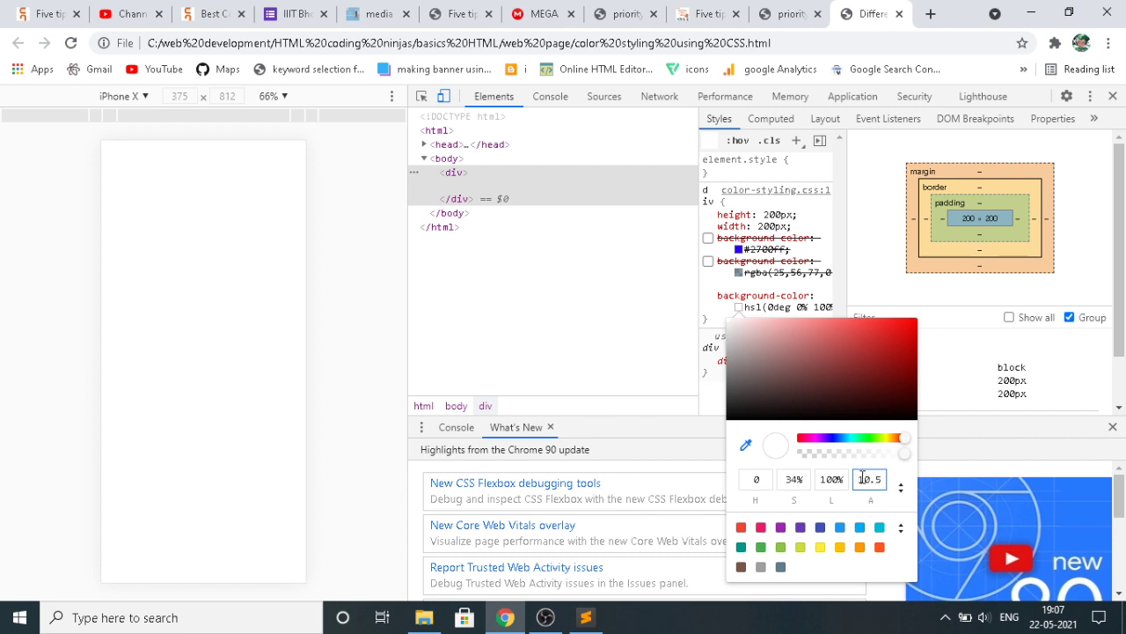
type("0.5")
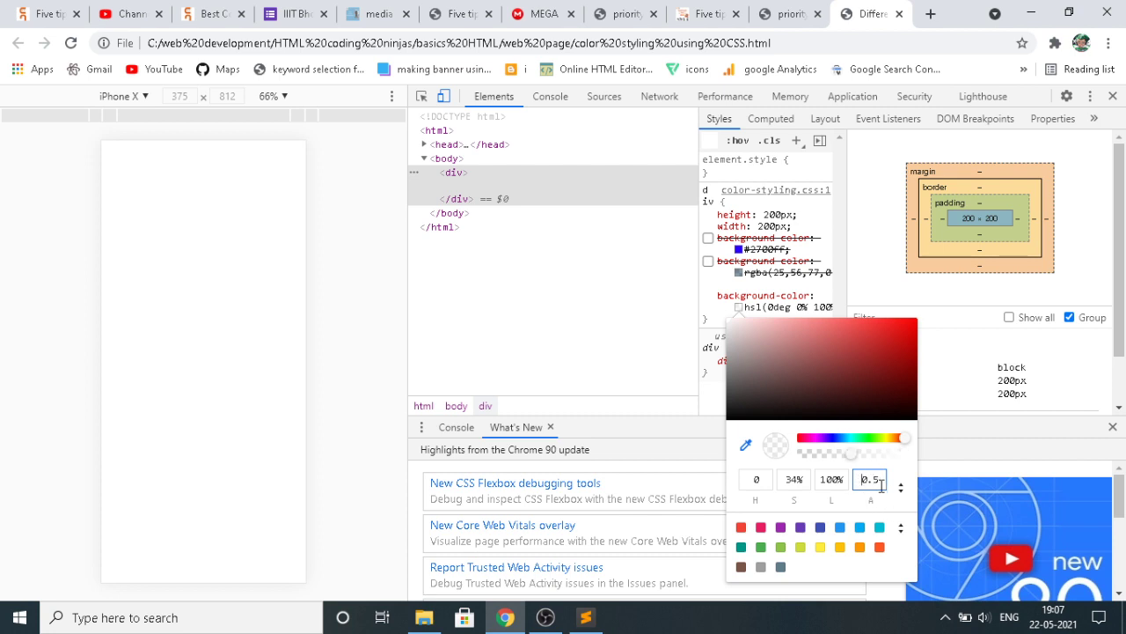
left_click(747, 443)
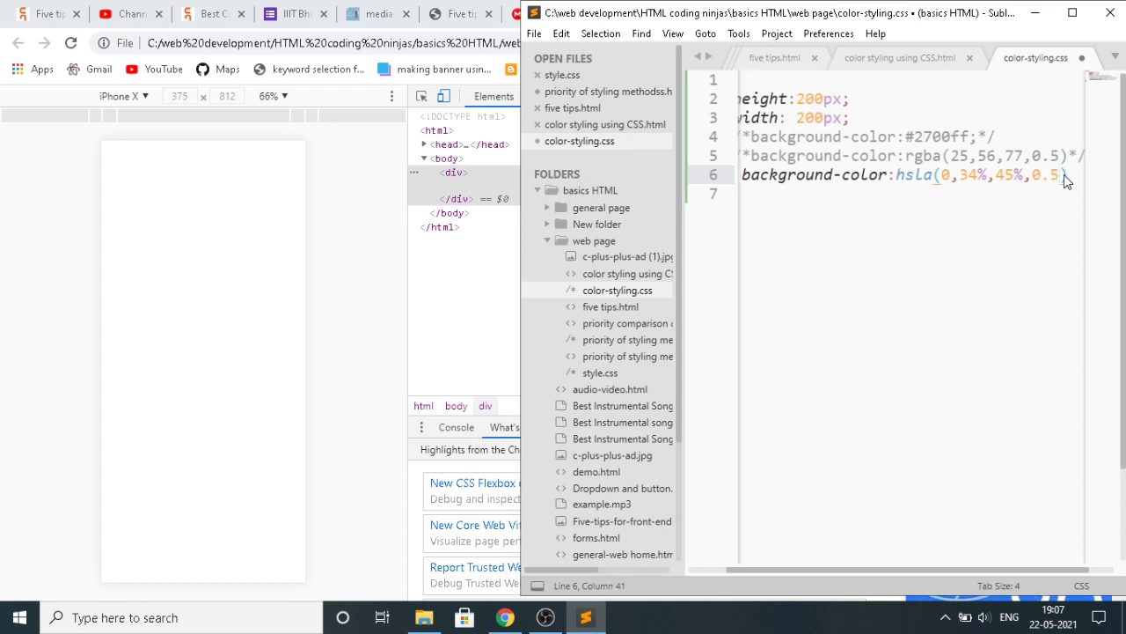
Save the stylesheet with background-color hsla(0,34%,45%,0.5).
key("ctrl+s")
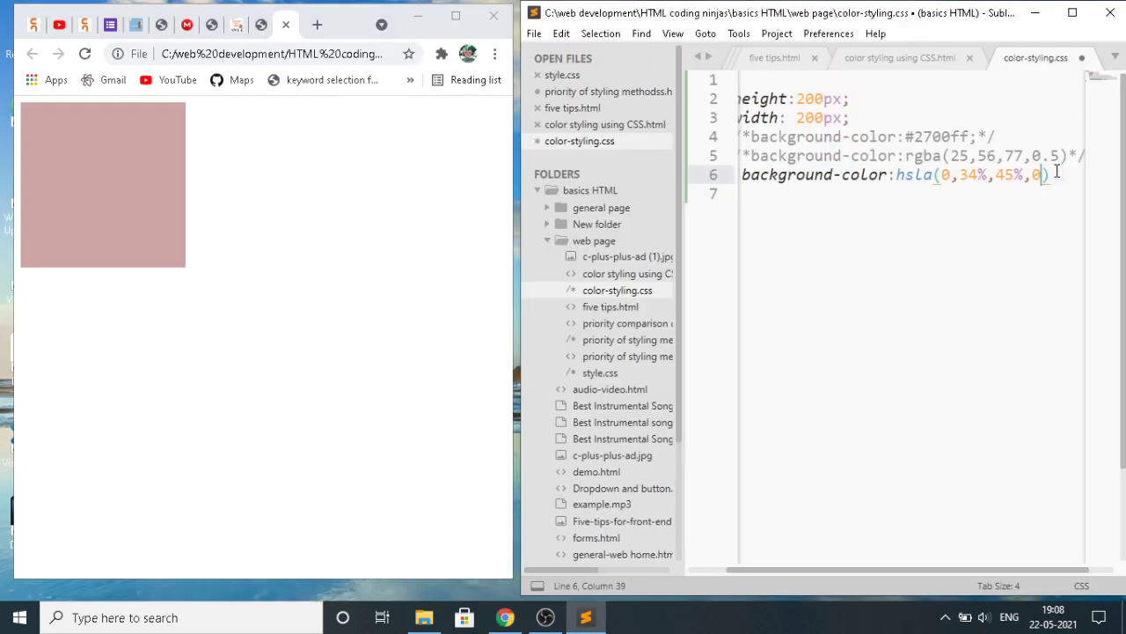
Set the hsla alpha to 1, save and reload to show the opaque reddish-brown square.
type("1")
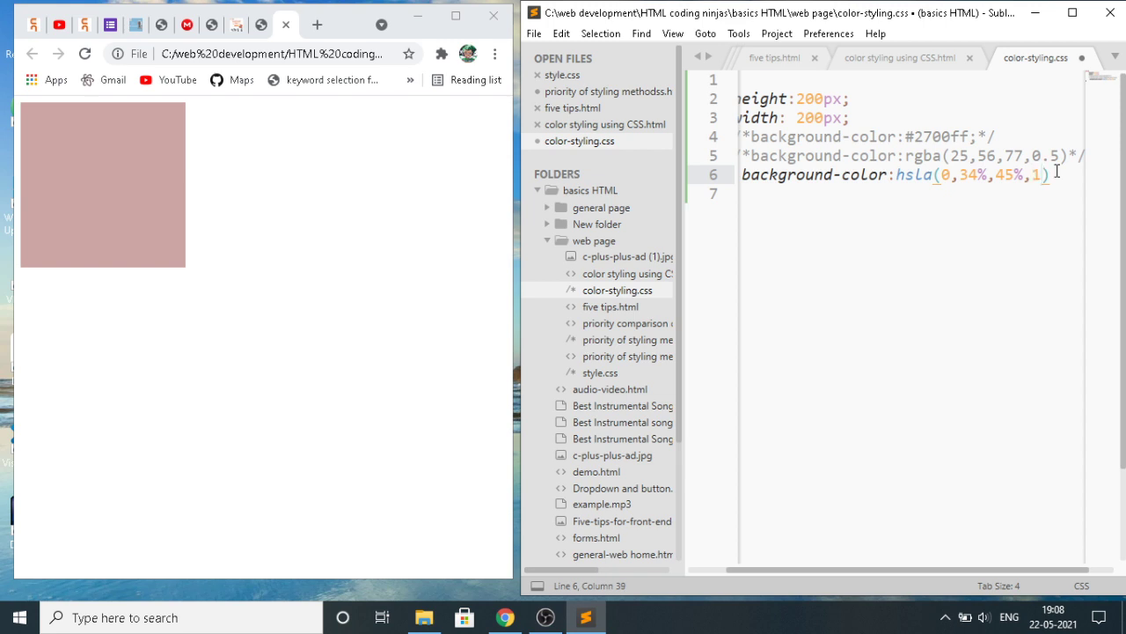
key("ctrl+s")
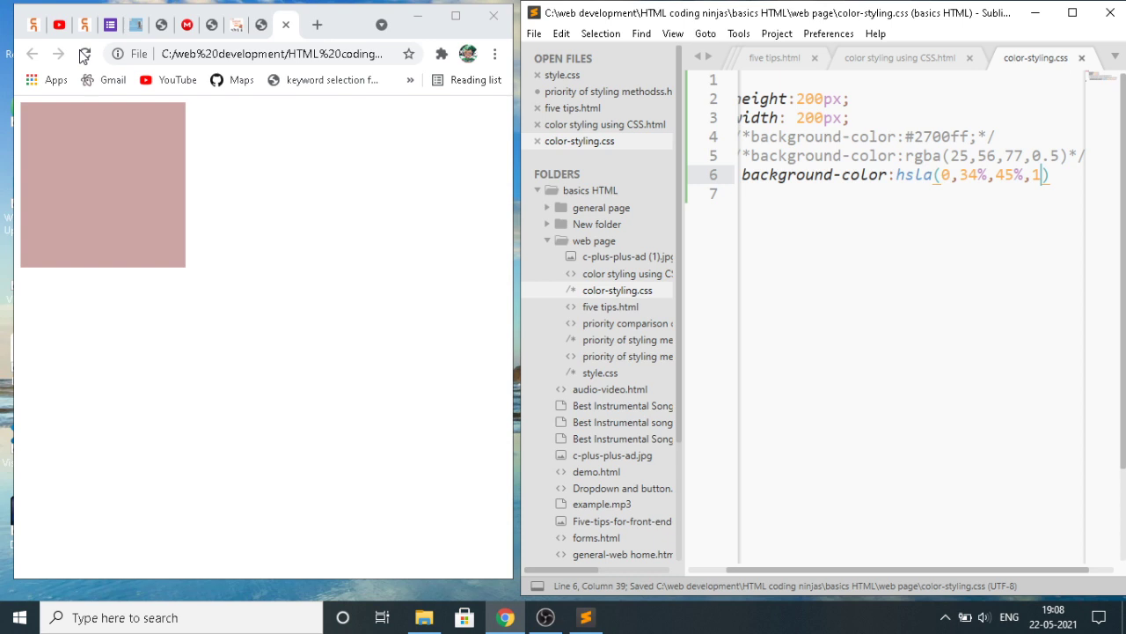
left_click(84, 51)
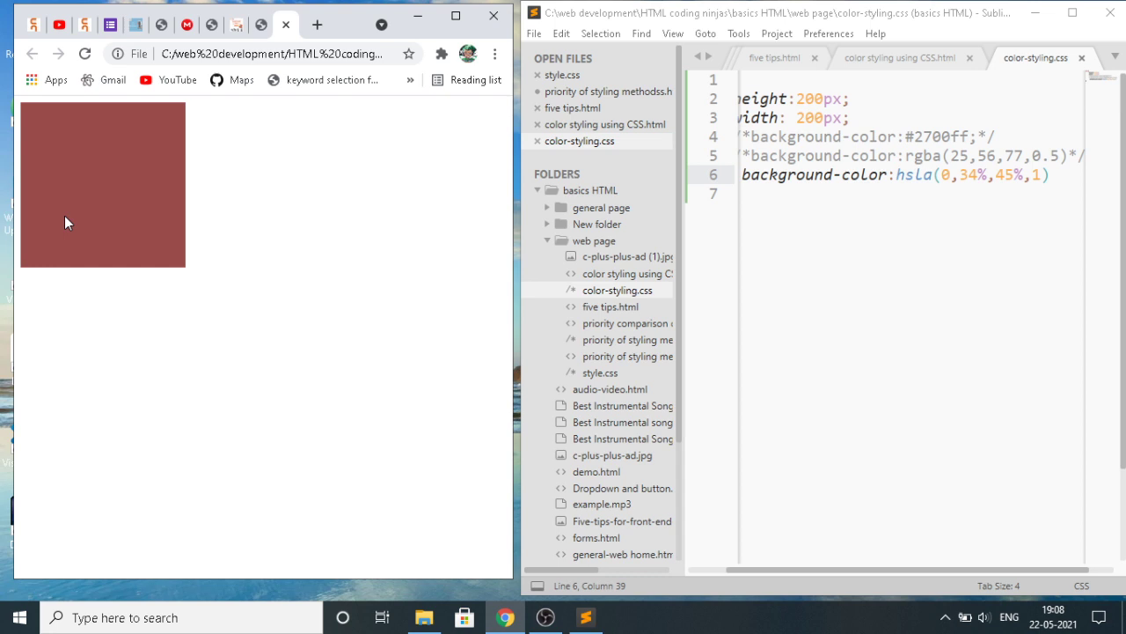
mouse_move(149, 303)
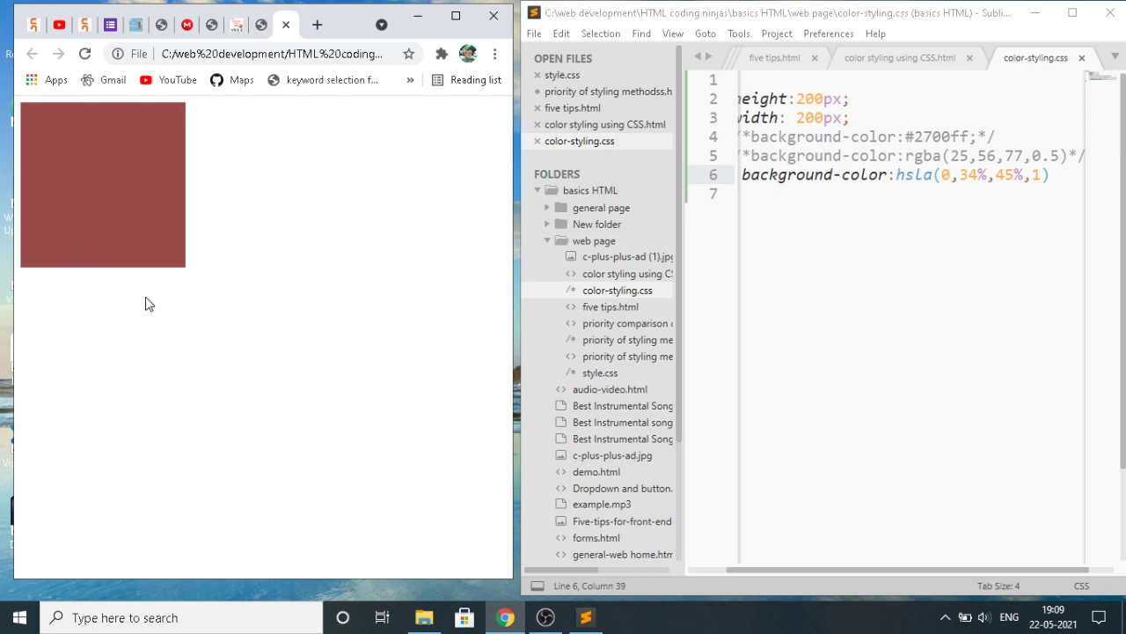